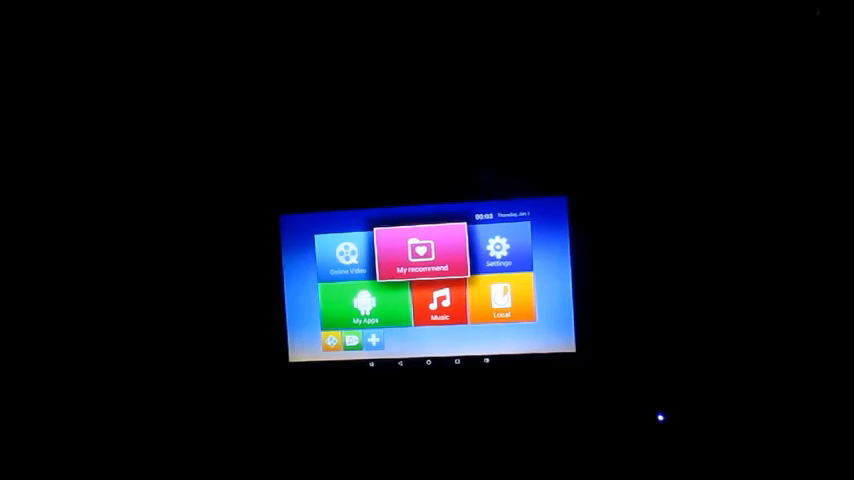
- Launch Settings from the home launcher to show its main category list
{"action": "left_click", "coordinate": [499, 250]}
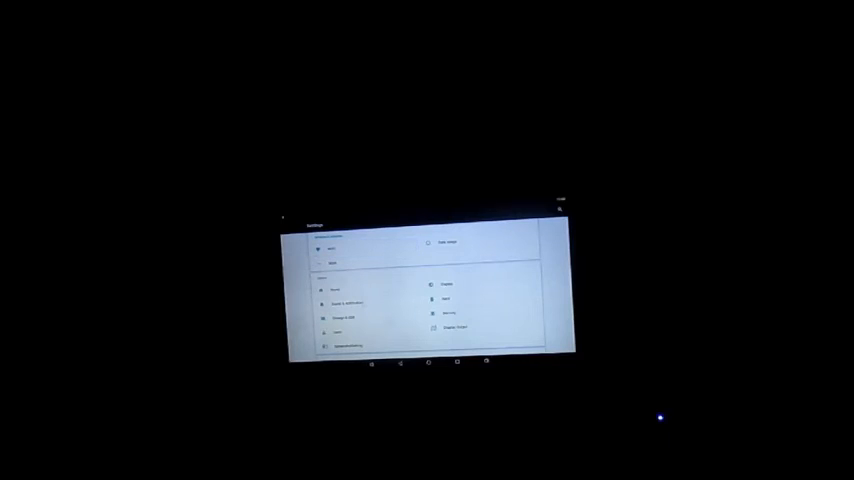